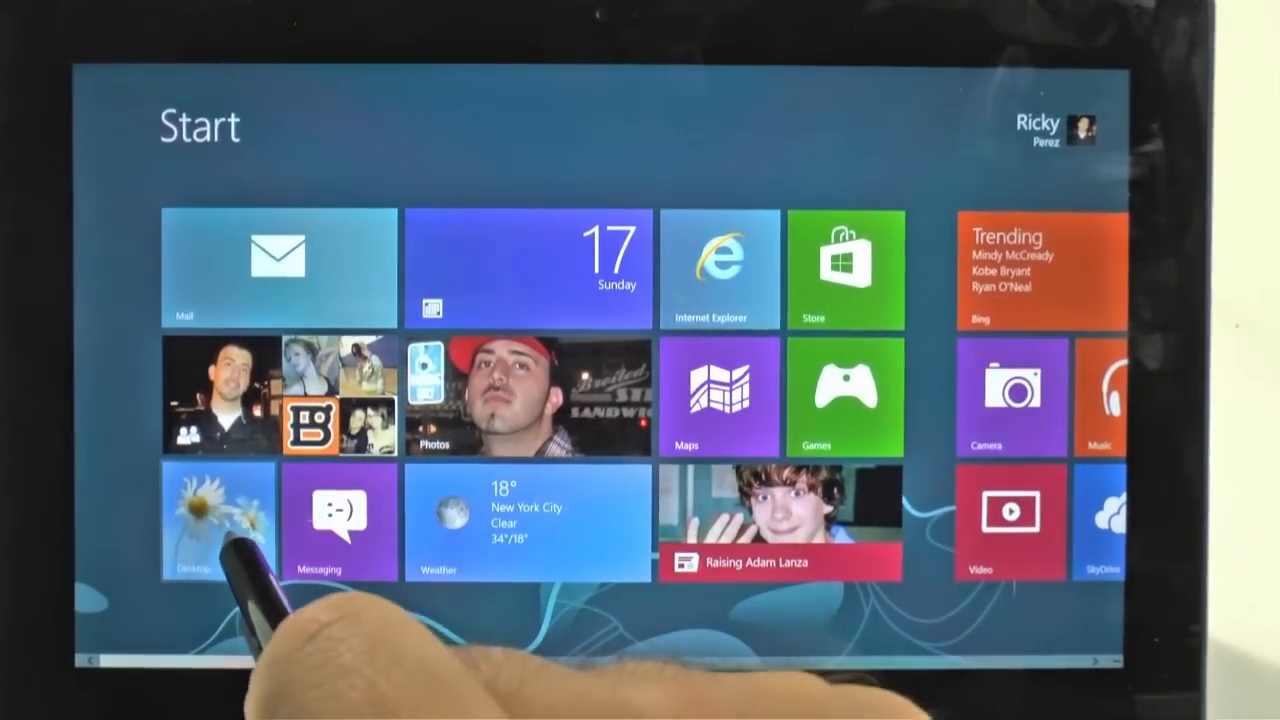
Tap the Desktop tile on the Windows 8 Start screen.
click(218, 520)
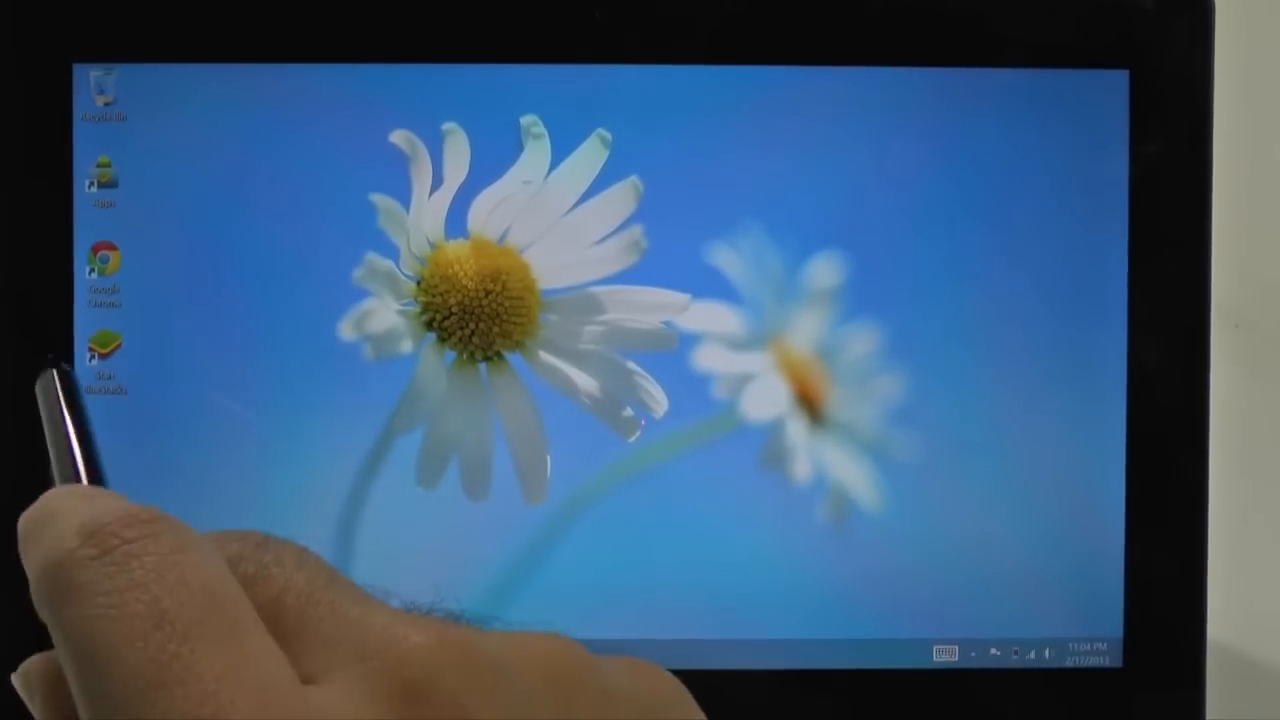
Launch BlueStacks App Player from the Start BlueStacks desktop shortcut.
click(102, 345)
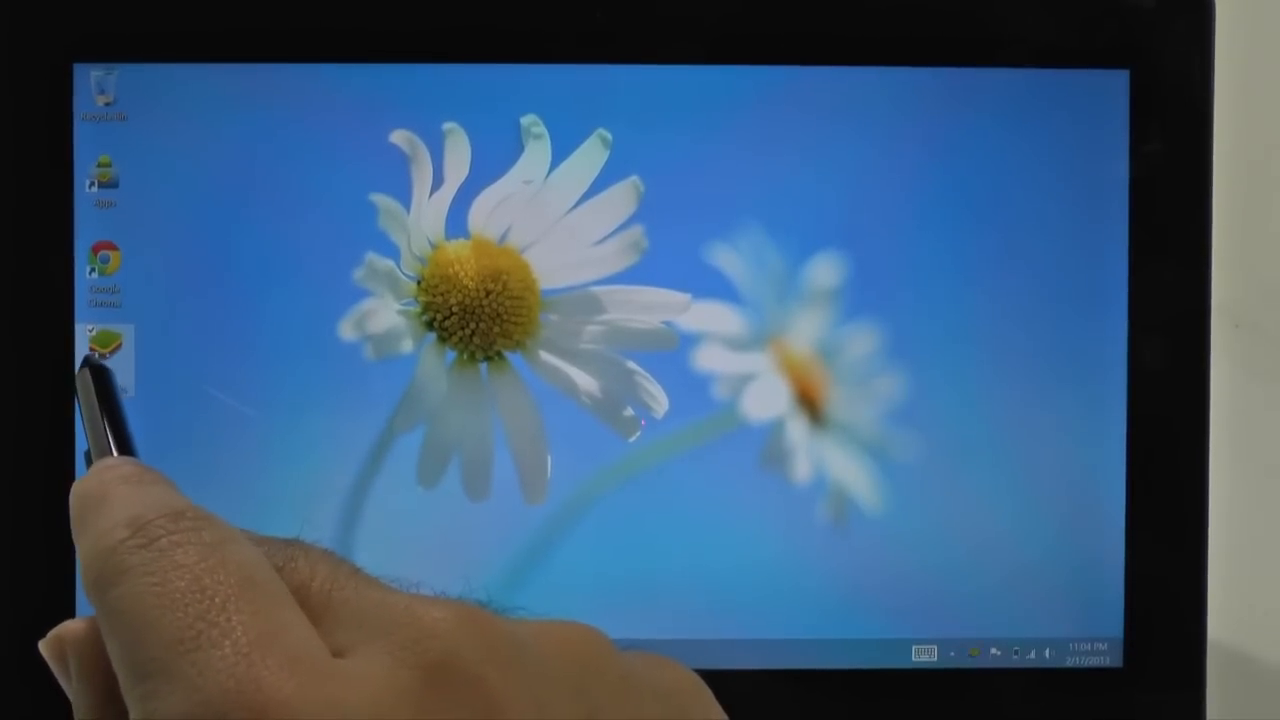
double_click(103, 343)
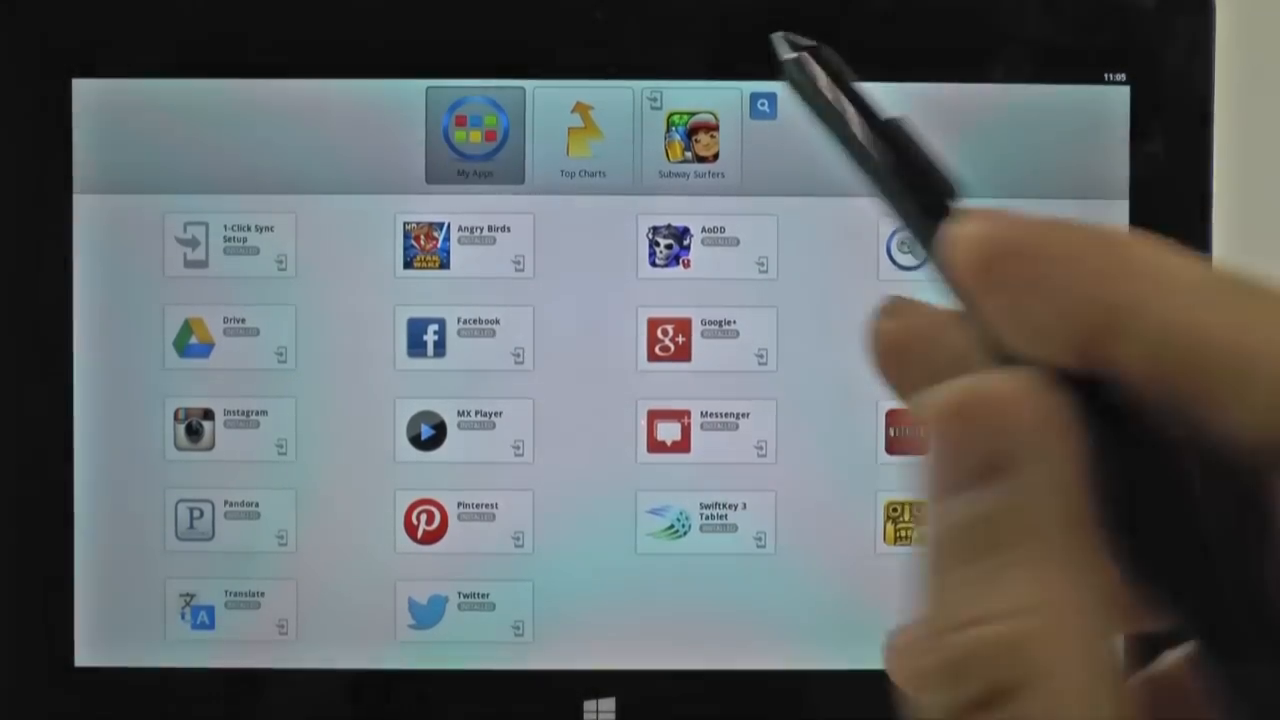
Switch the BlueStacks home screen to the Top Charts tab.
click(583, 135)
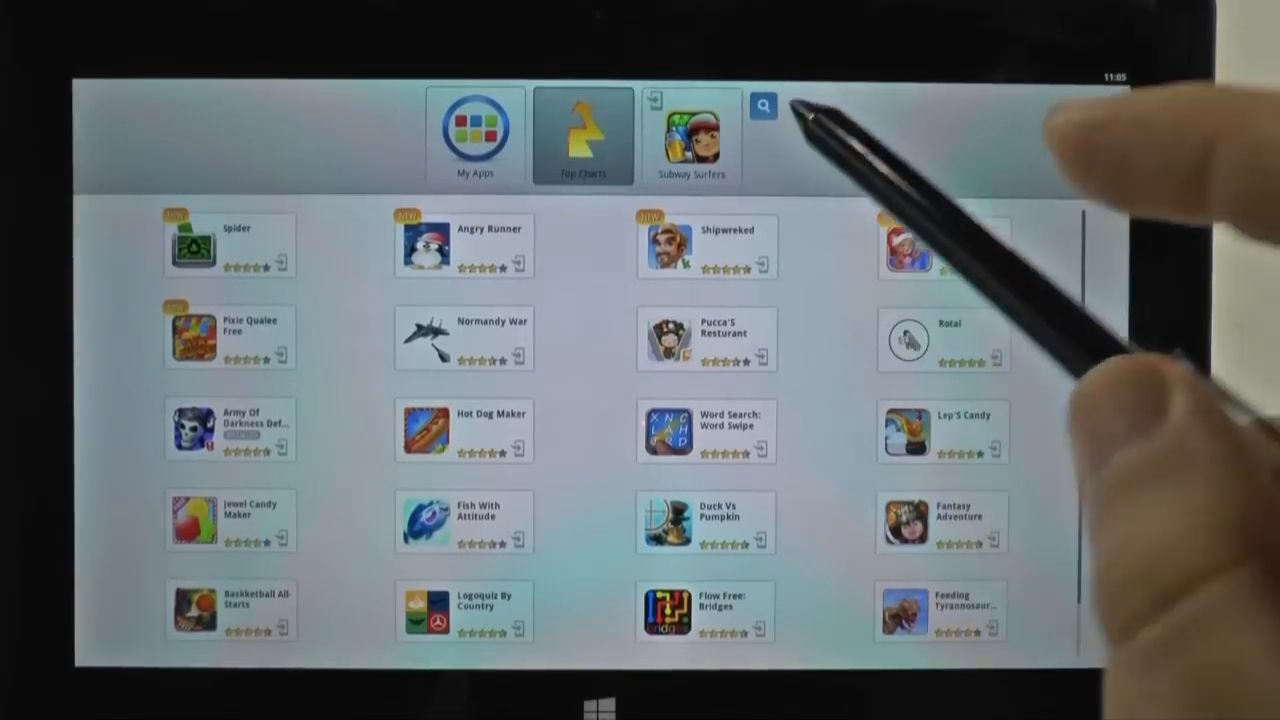
Open the Shipwrecked game's Google Play listing from Top Charts.
click(762, 107)
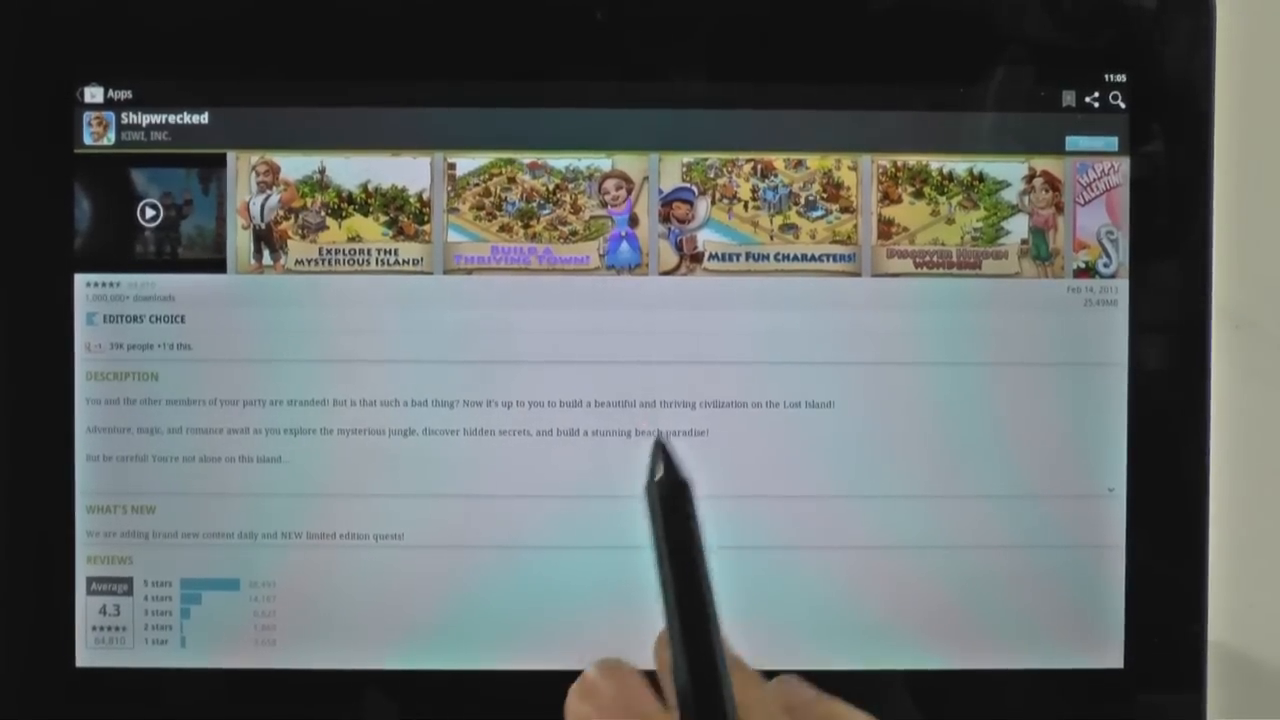
mouse_move(820, 460)
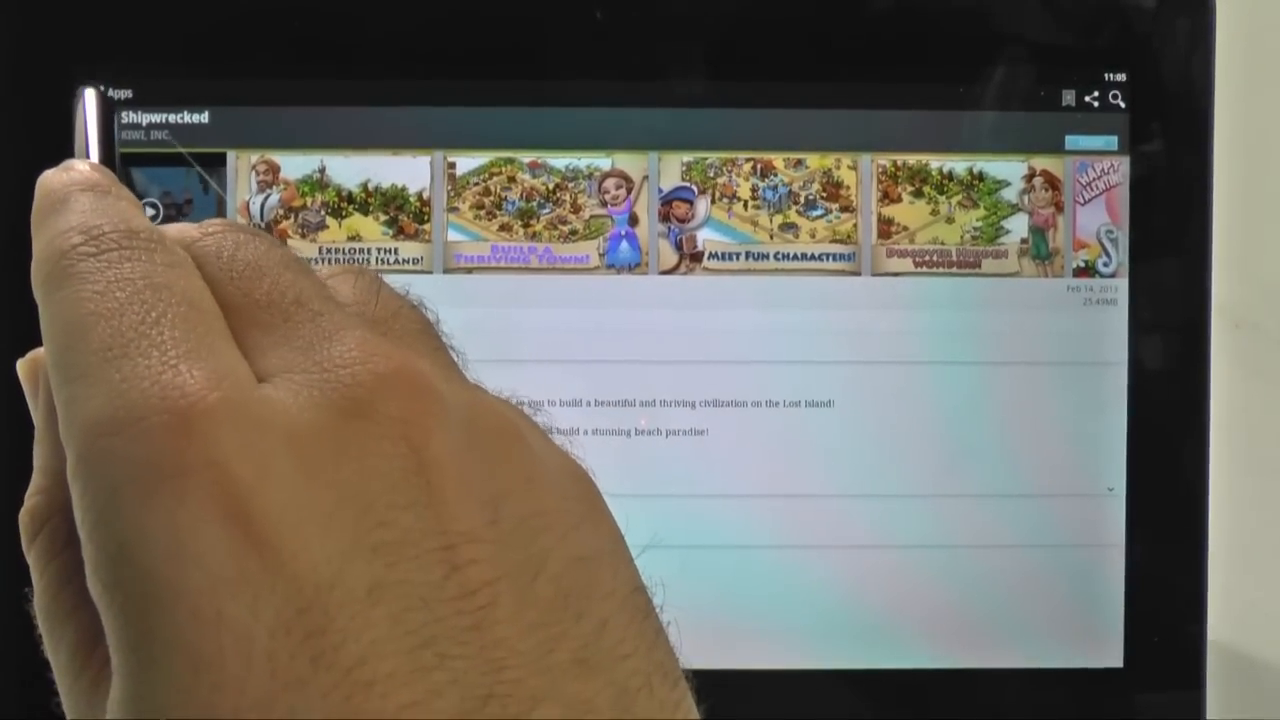
Return to Google Play home and open the Games category's Top Free chart.
click(80, 93)
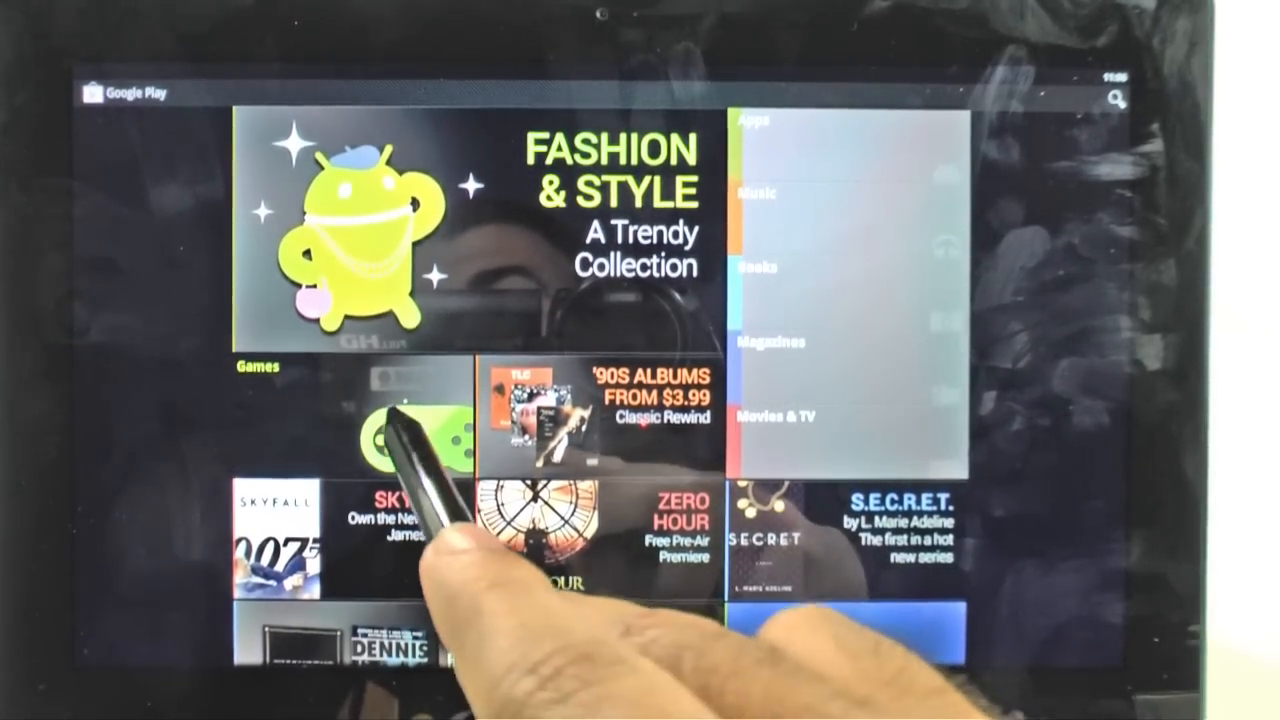
click(258, 366)
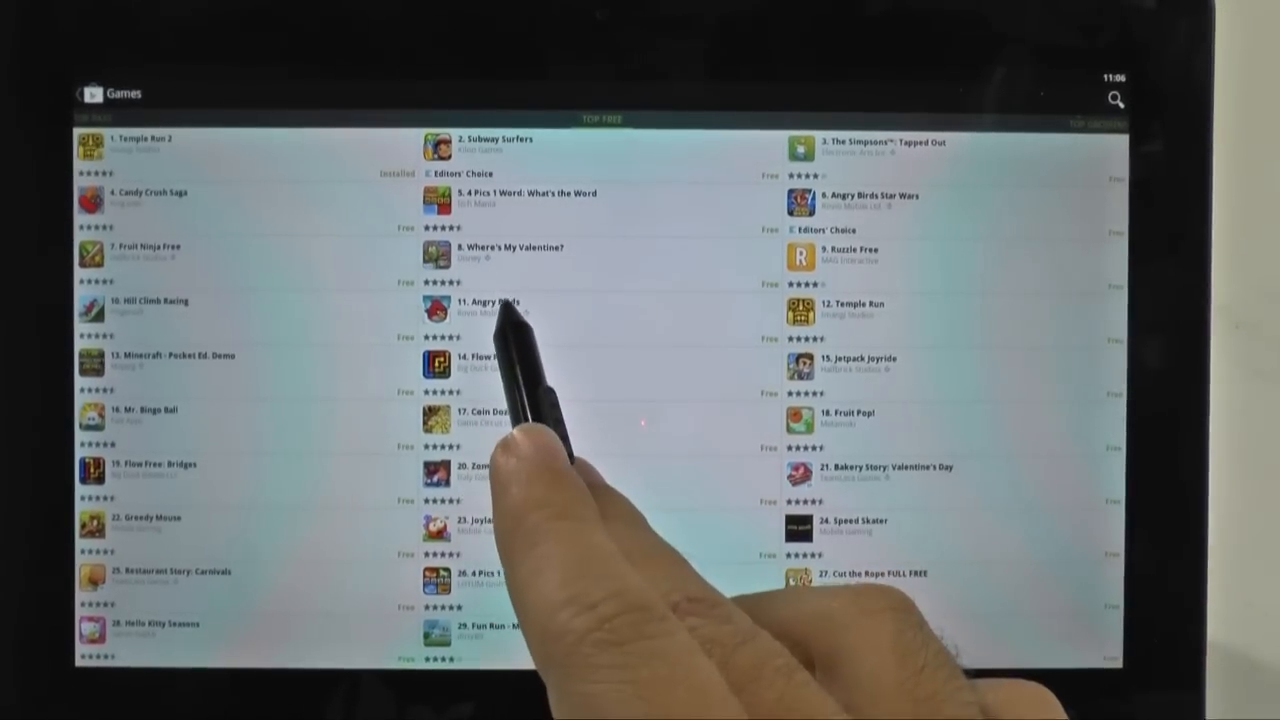
Install Angry Birds from Top Free, then browse the Games list while it installs.
click(490, 308)
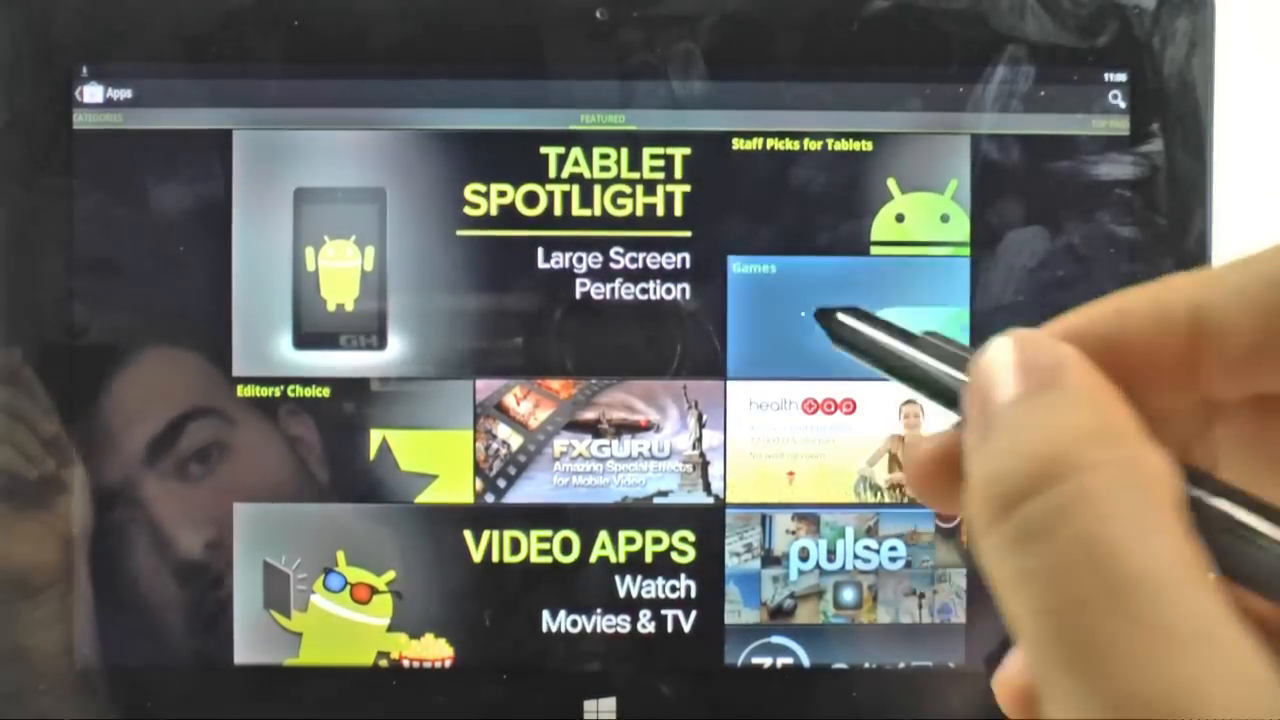
click(850, 315)
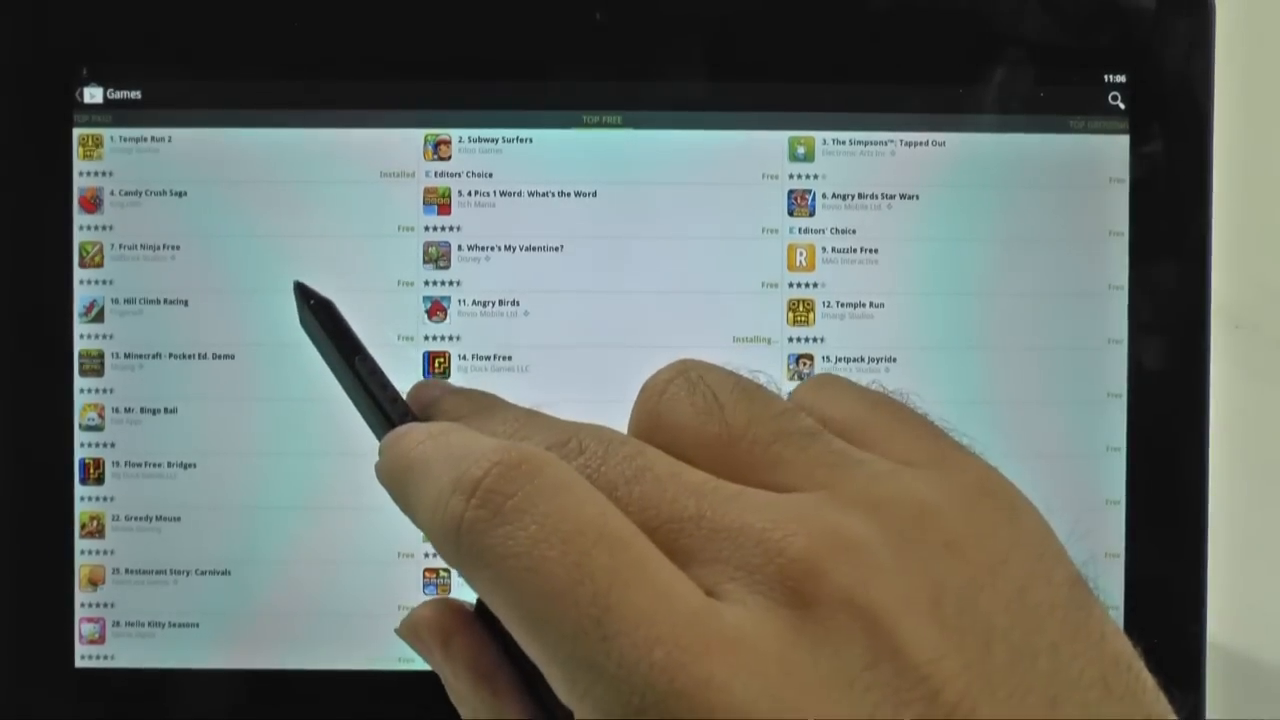
scroll(down, 3)
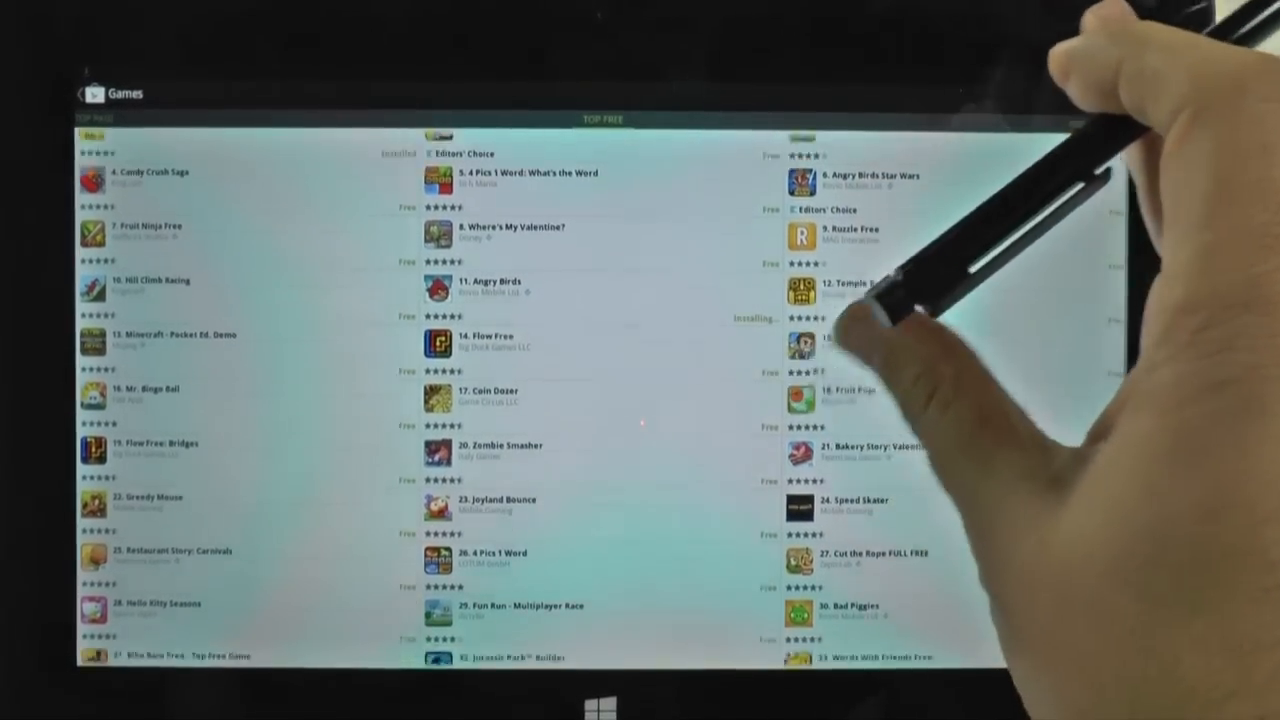
scroll(down, 3)
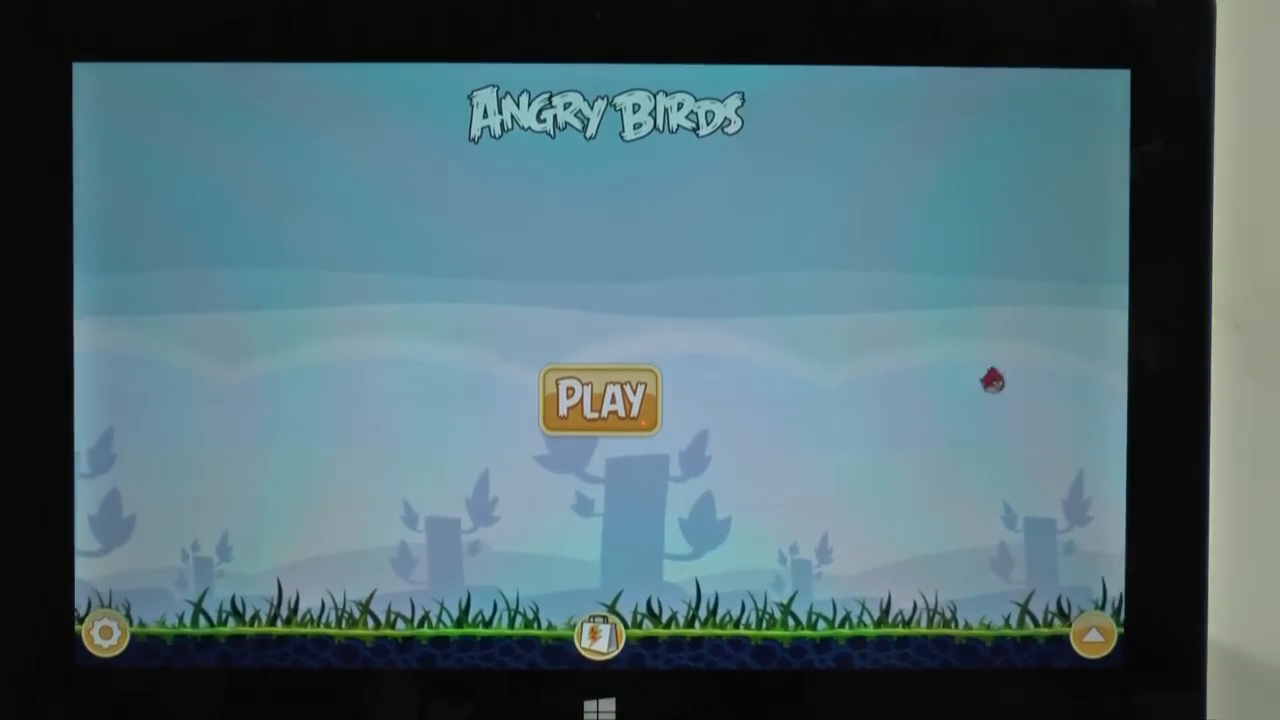
Tap Play on the Angry Birds title screen to start playing.
click(599, 399)
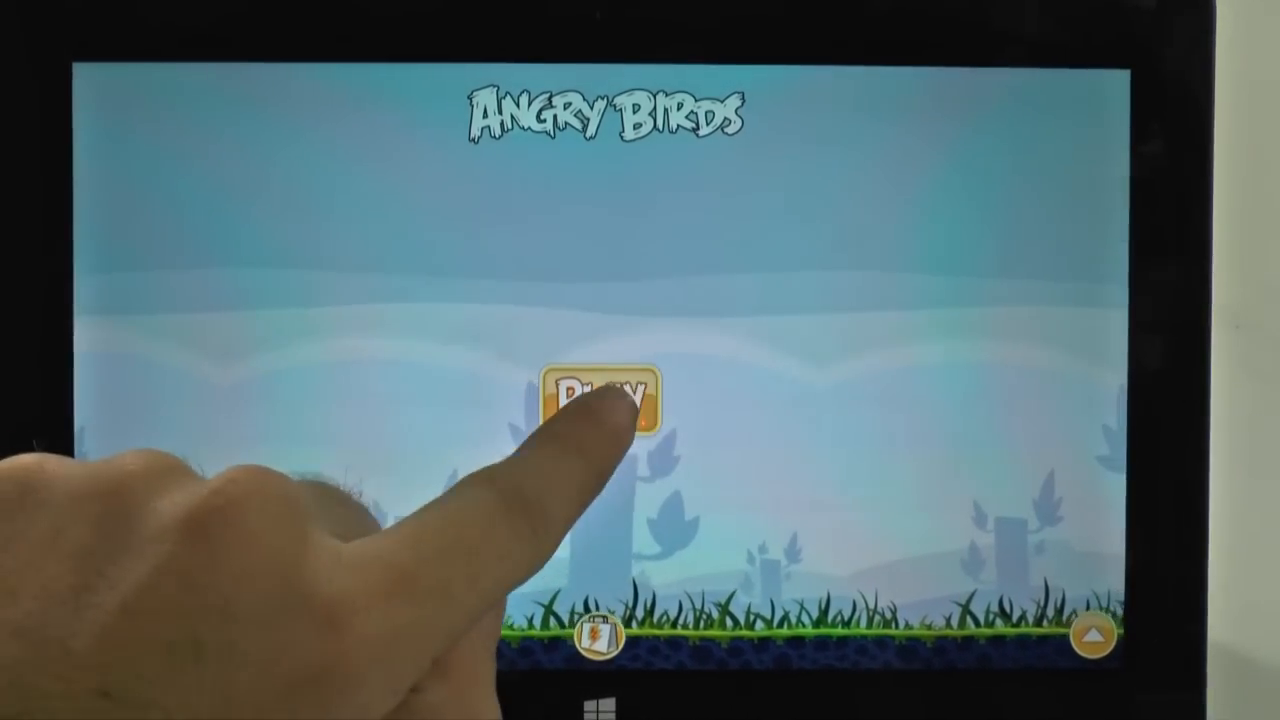
click(592, 398)
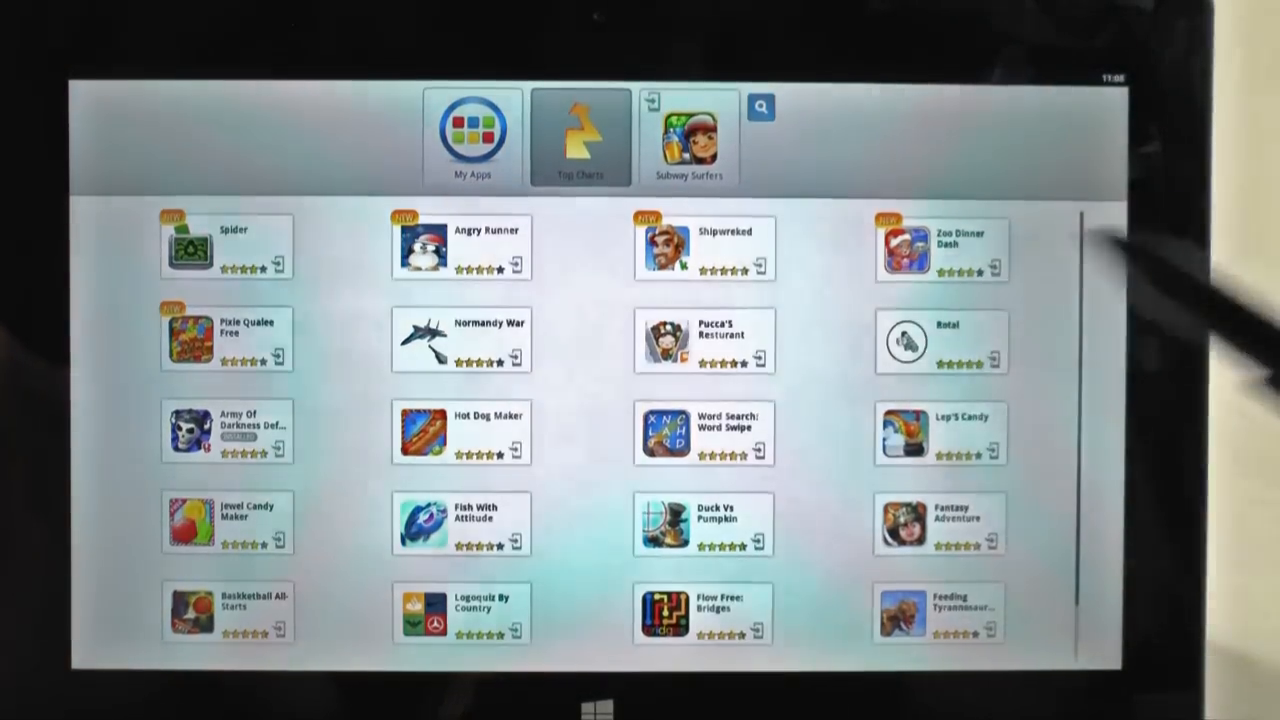
Open My Apps to reach Angry Birds Star Wars HD.
click(472, 135)
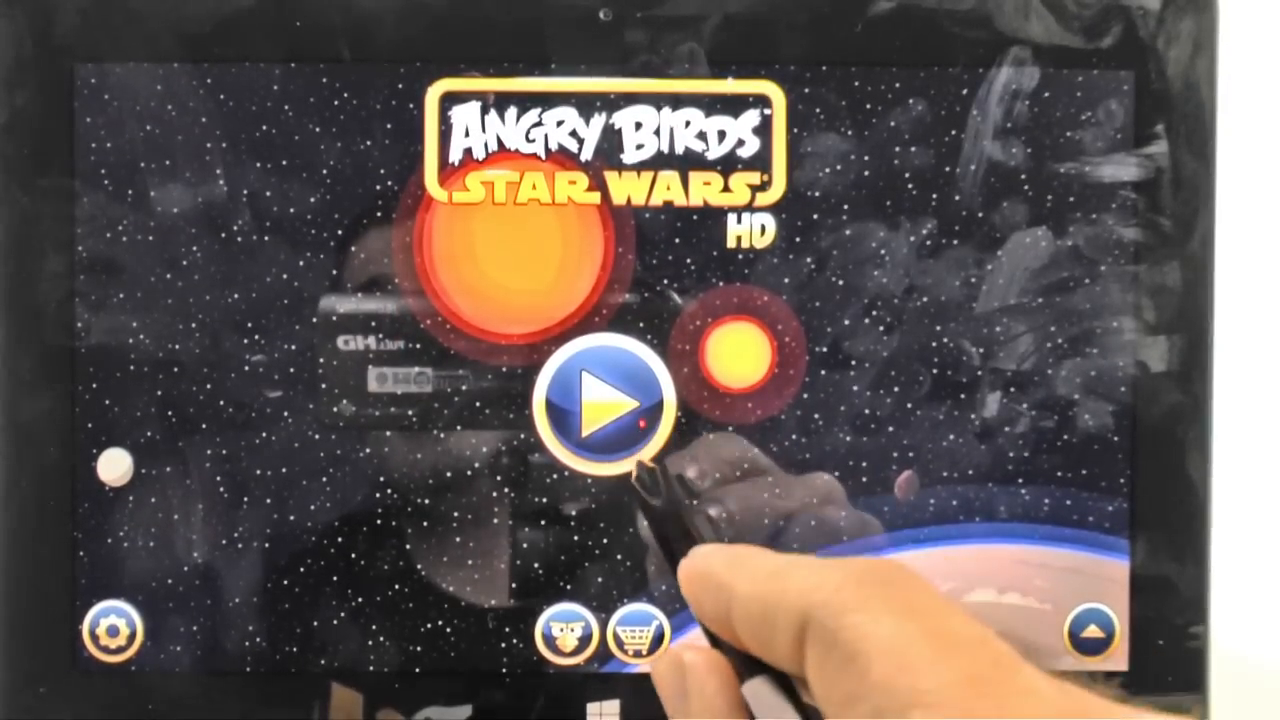
Start Star Wars HD, skip the intro comic, then select the desktop BlueStacks launcher.
click(600, 405)
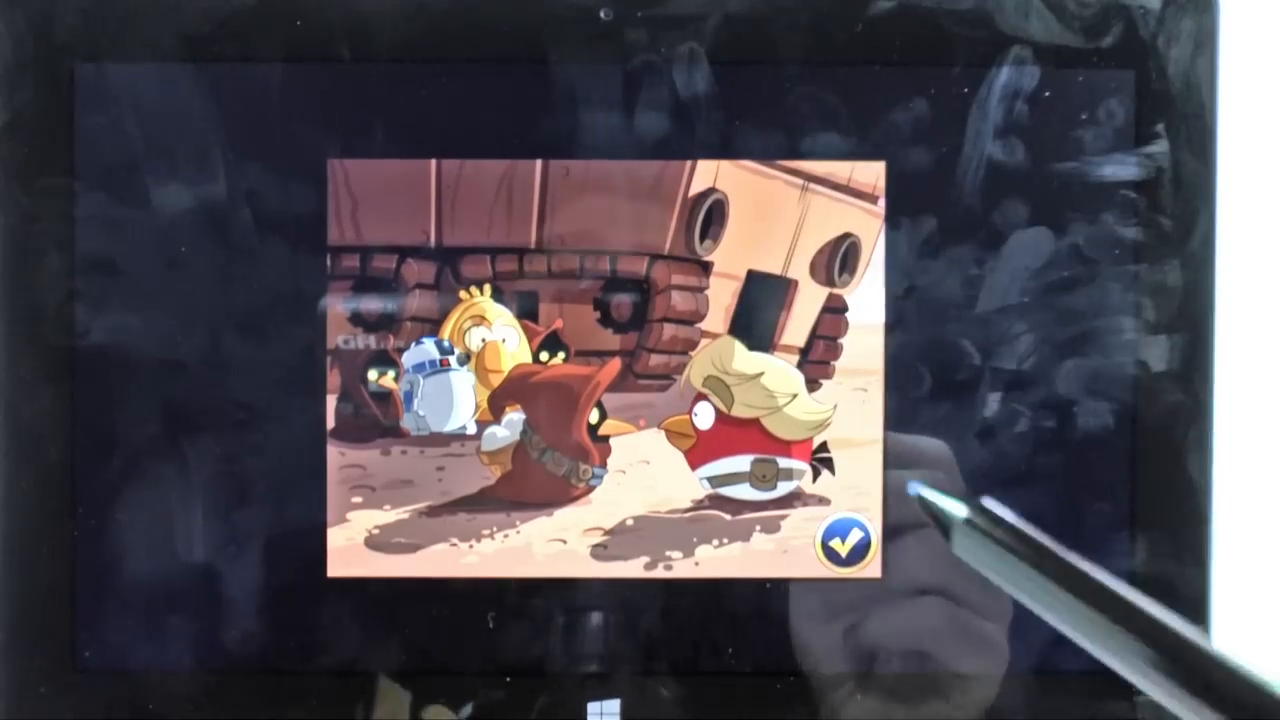
click(845, 543)
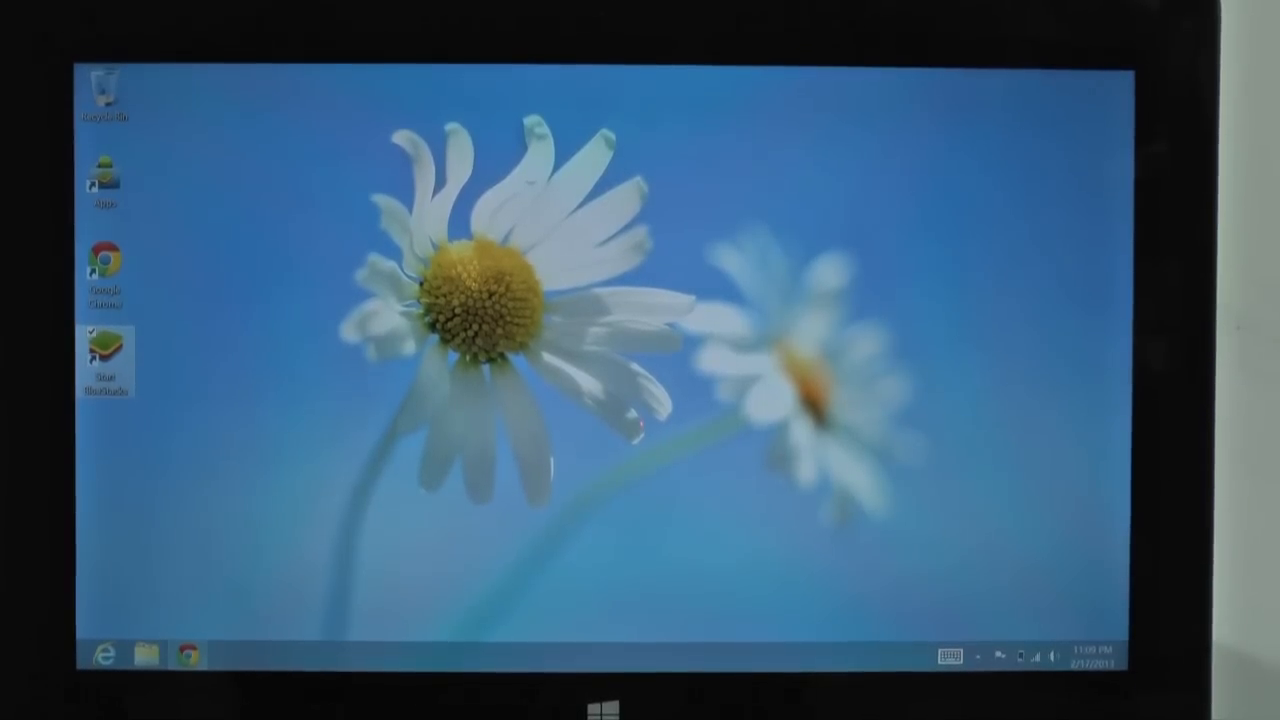
click(104, 355)
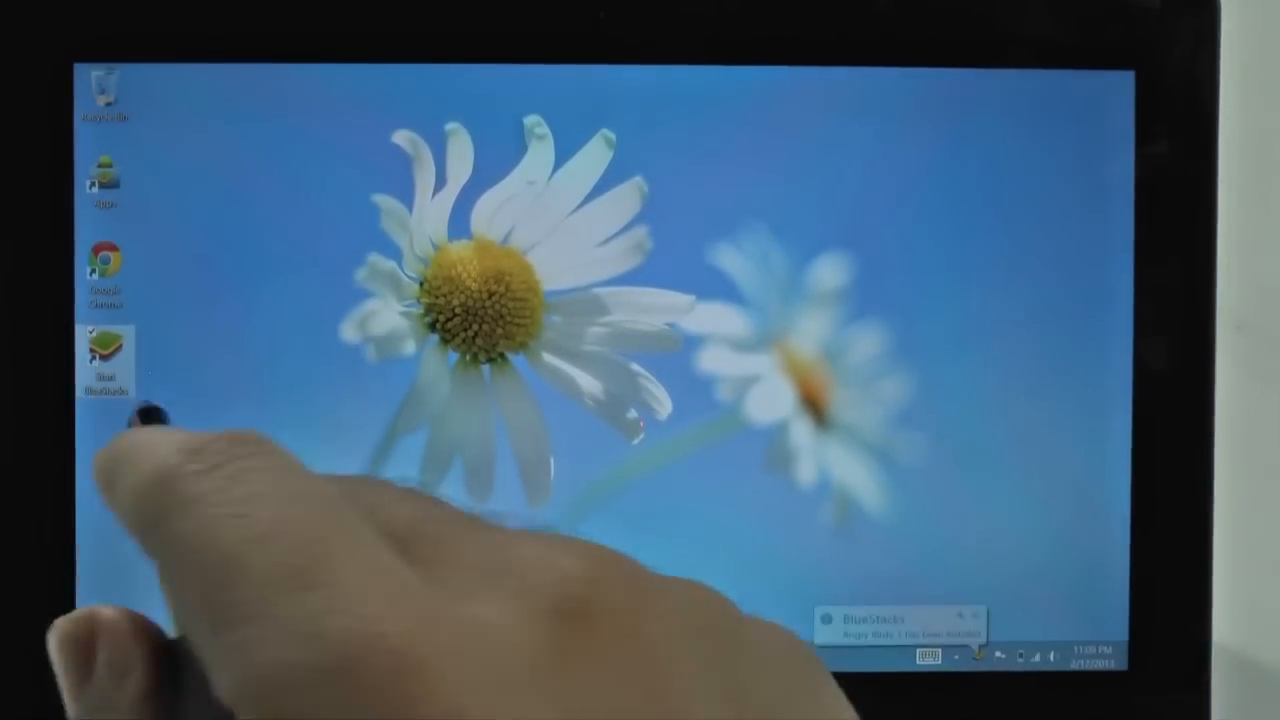